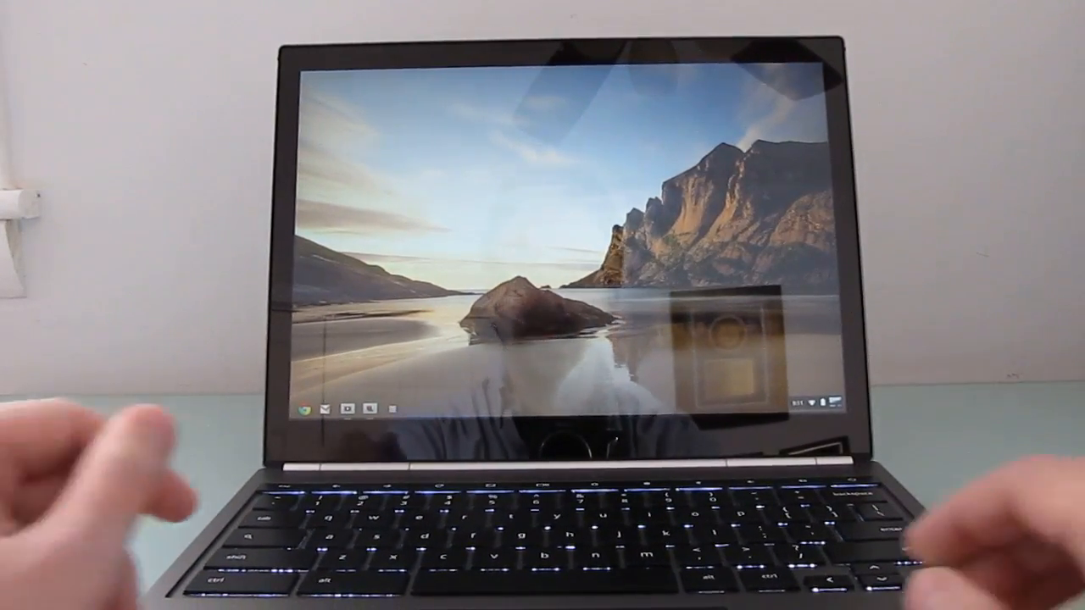
Load the Liliputing front page and scroll down through its list of news posts.
click(299, 414)
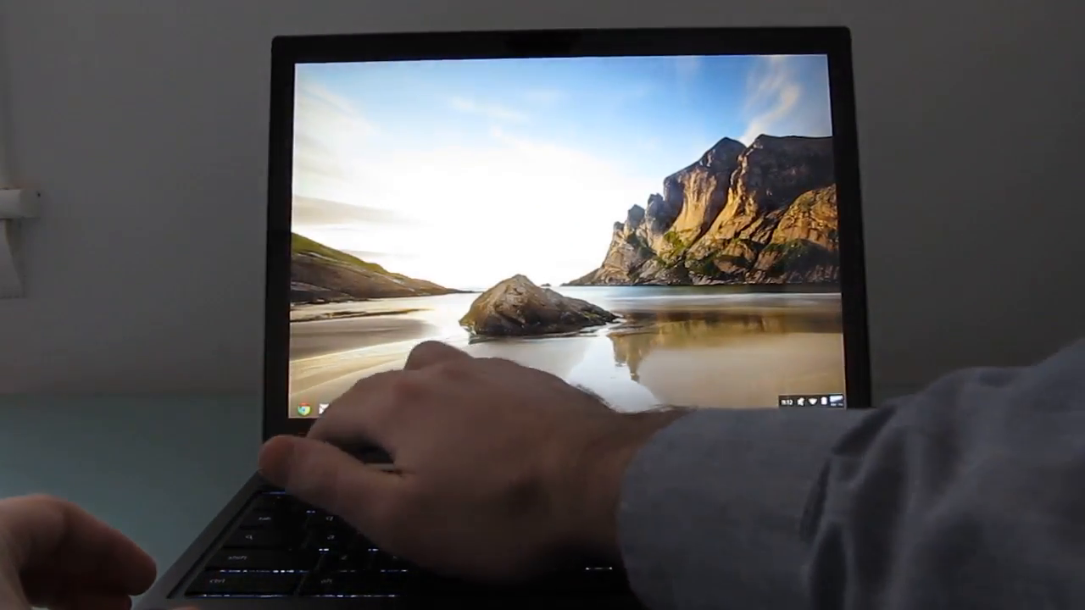
click(307, 409)
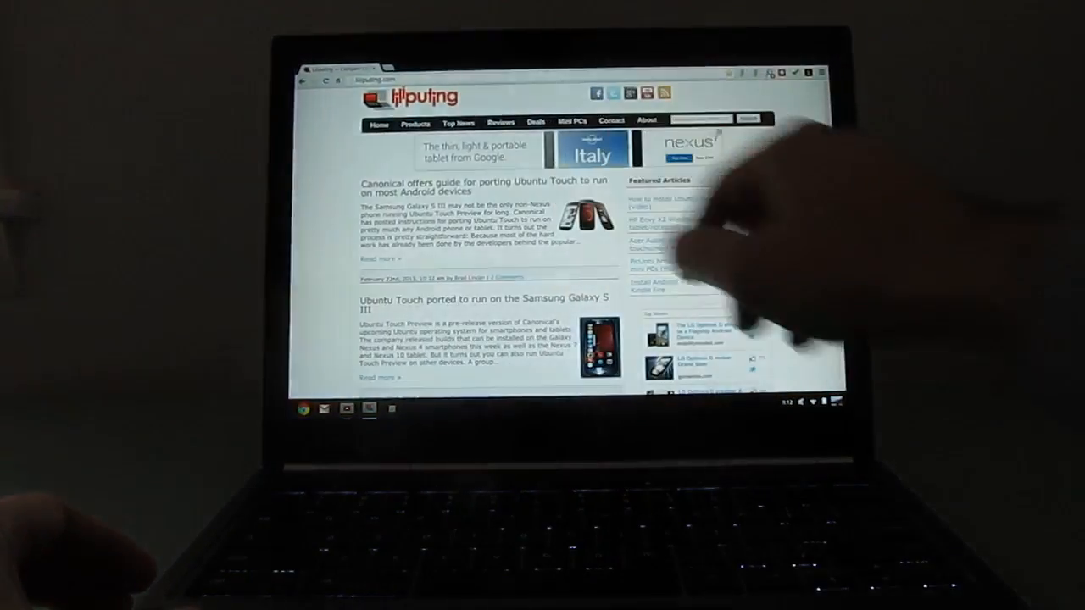
scroll(down, 3)
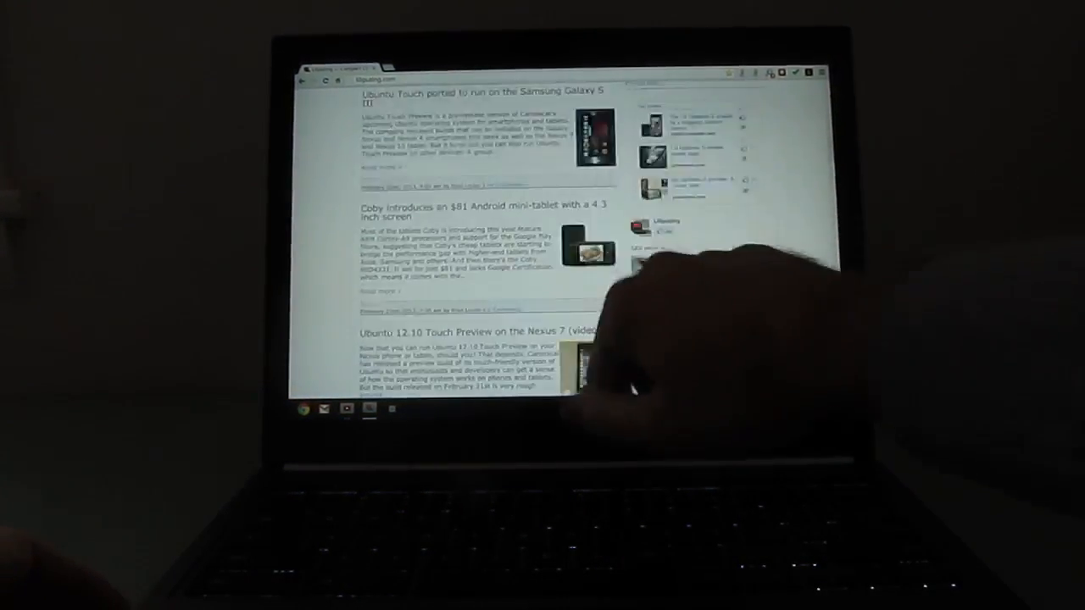
scroll(down, 3)
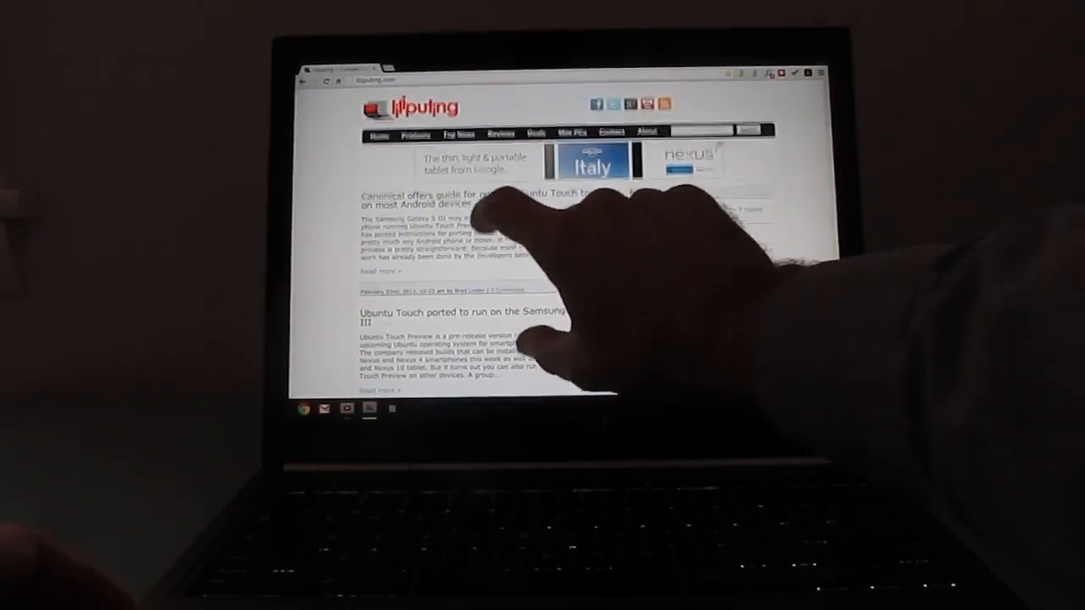
scroll(down, 3)
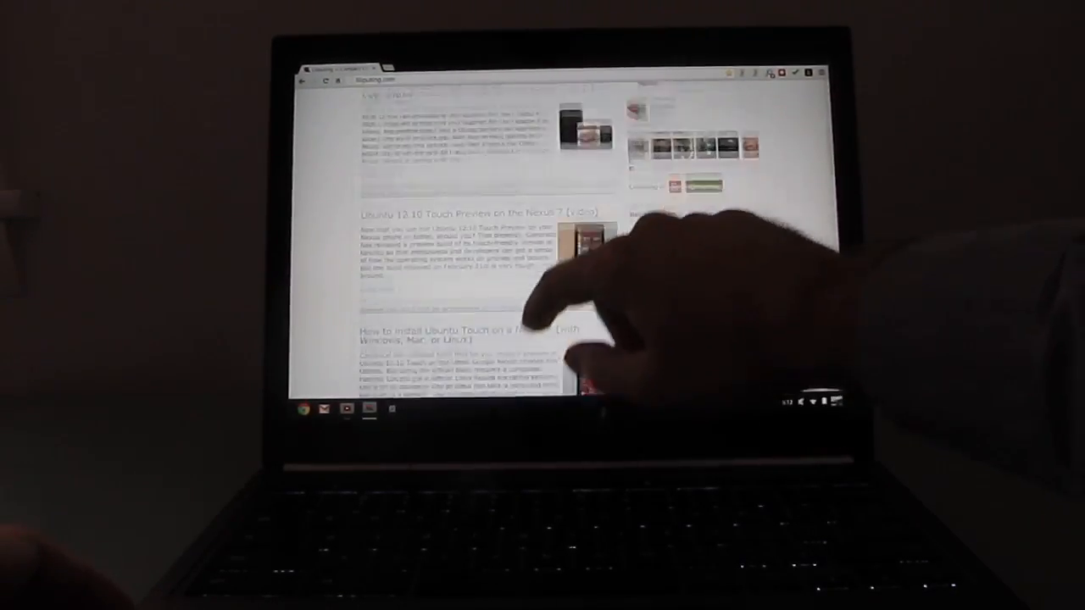
scroll(down, 3)
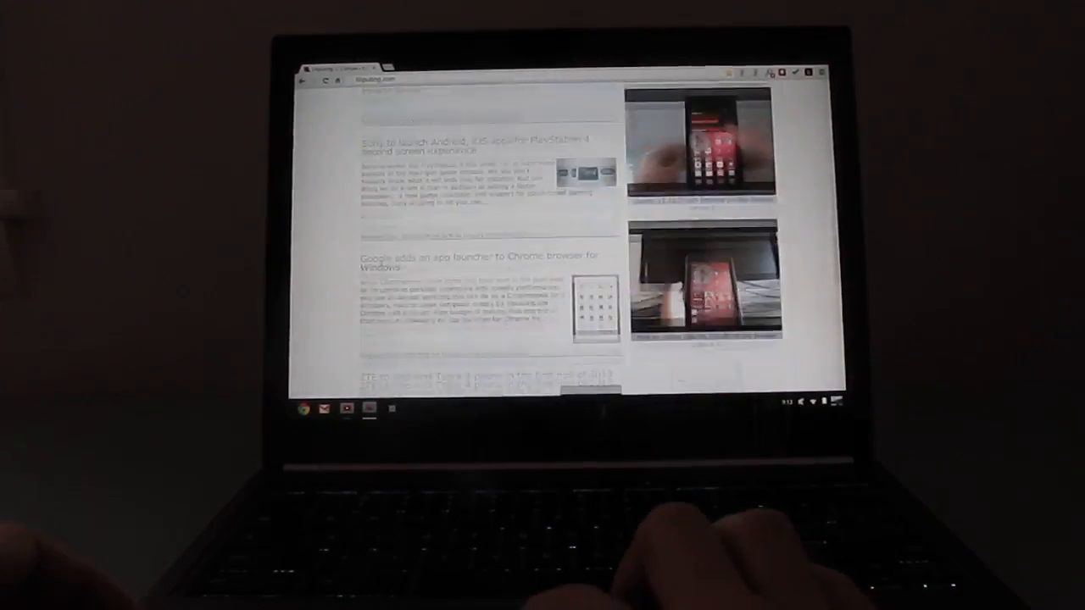
scroll(down, 3)
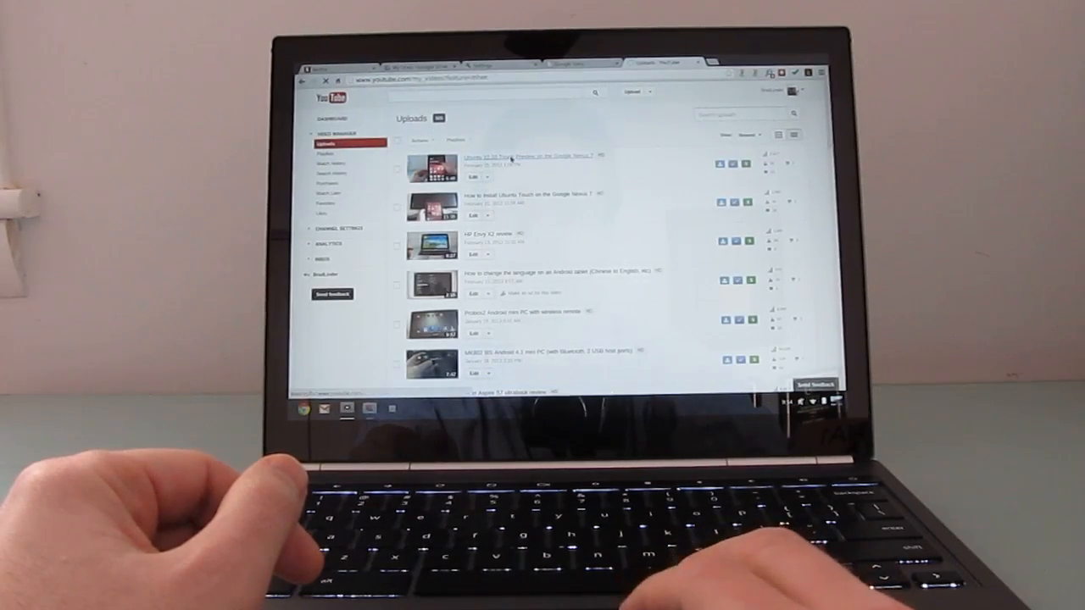
Open the 'Ubuntu 12.10 Touch Preview on the Google Nexus 7' video from the Uploads list.
click(532, 153)
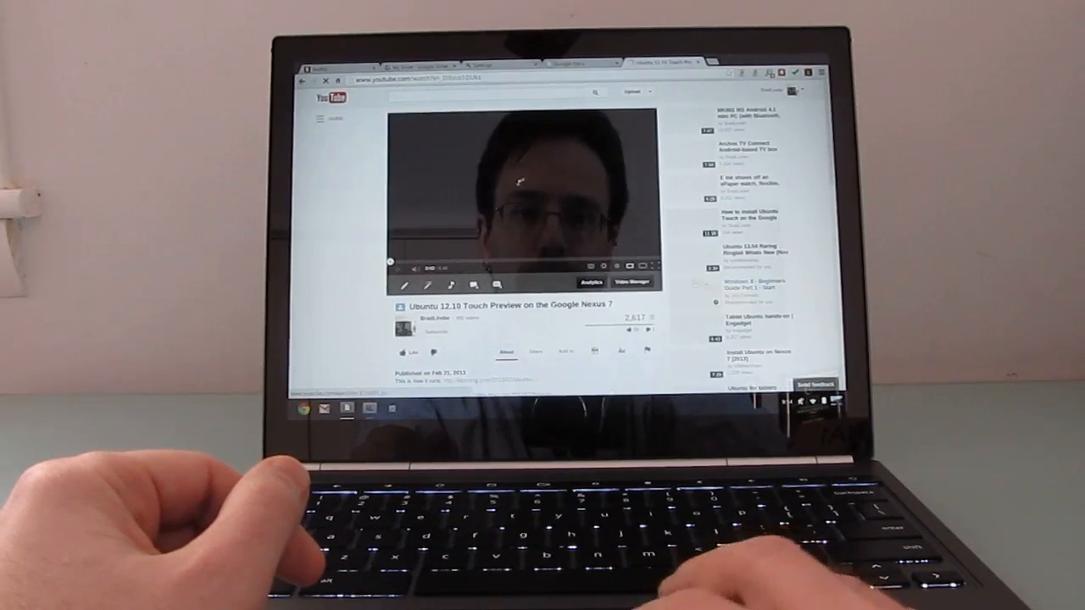
Start the Ubuntu Touch video playing, then show the Chrome OS app launcher over it.
click(644, 261)
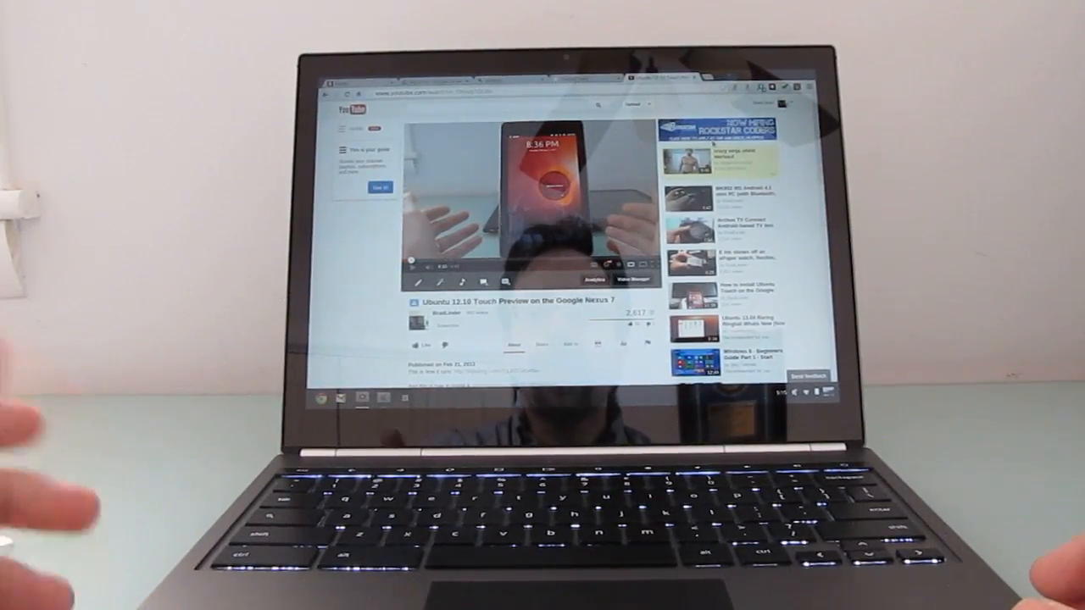
click(337, 399)
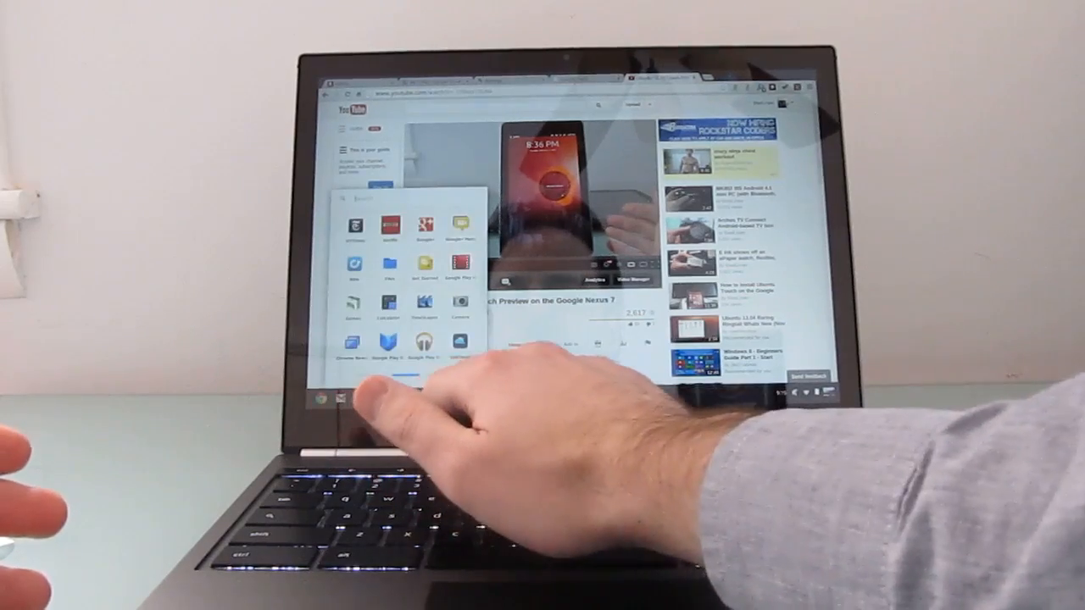